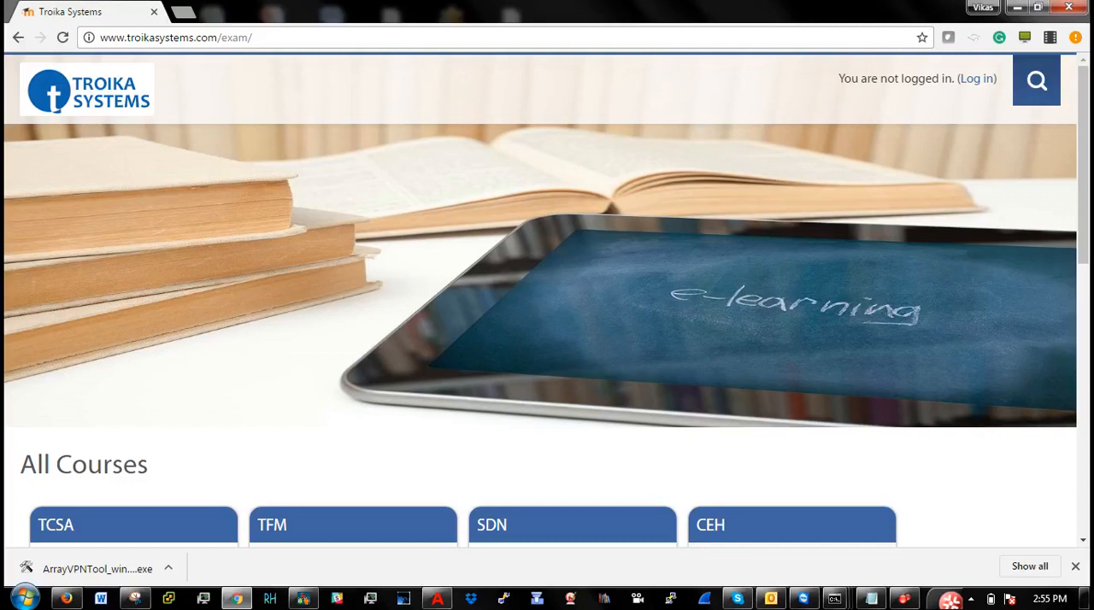
Go to troikasystems.com/ilabs/ and start the REGISTER YOUR SLOT form.
type("http://www.troikasystems.com/ilabs/")
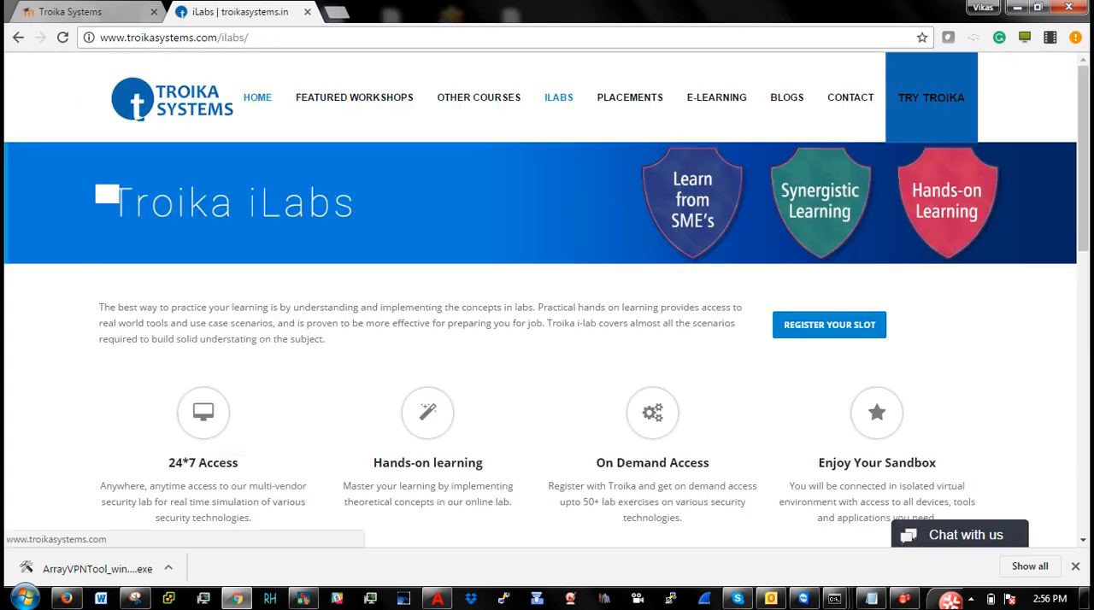
left_click(828, 325)
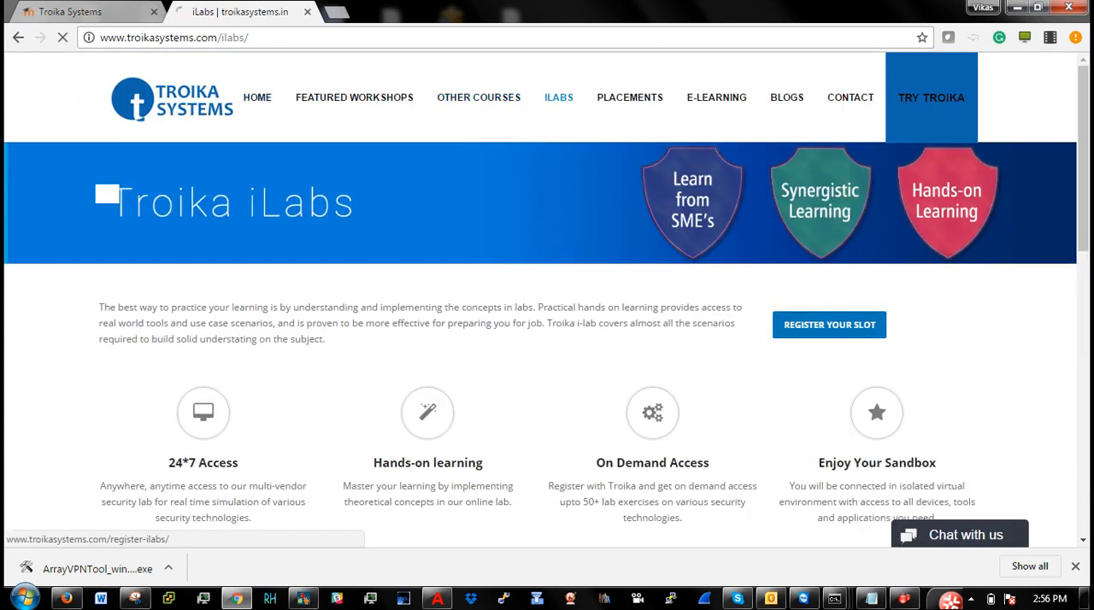
Fill in the first name, last name and phone number using the suggested entries.
left_click(828, 325)
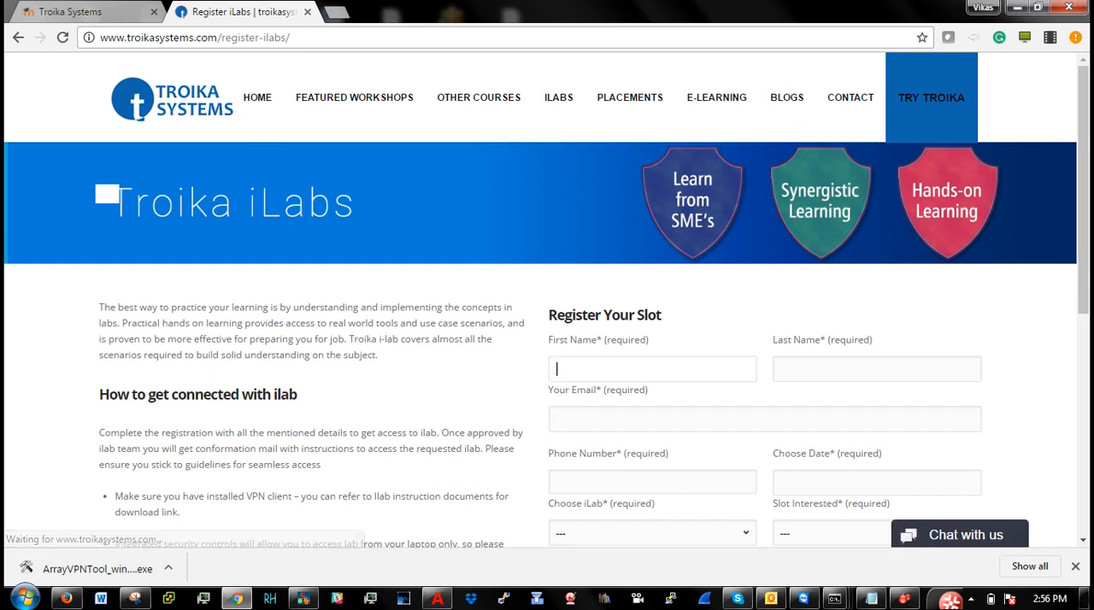
type("ra")
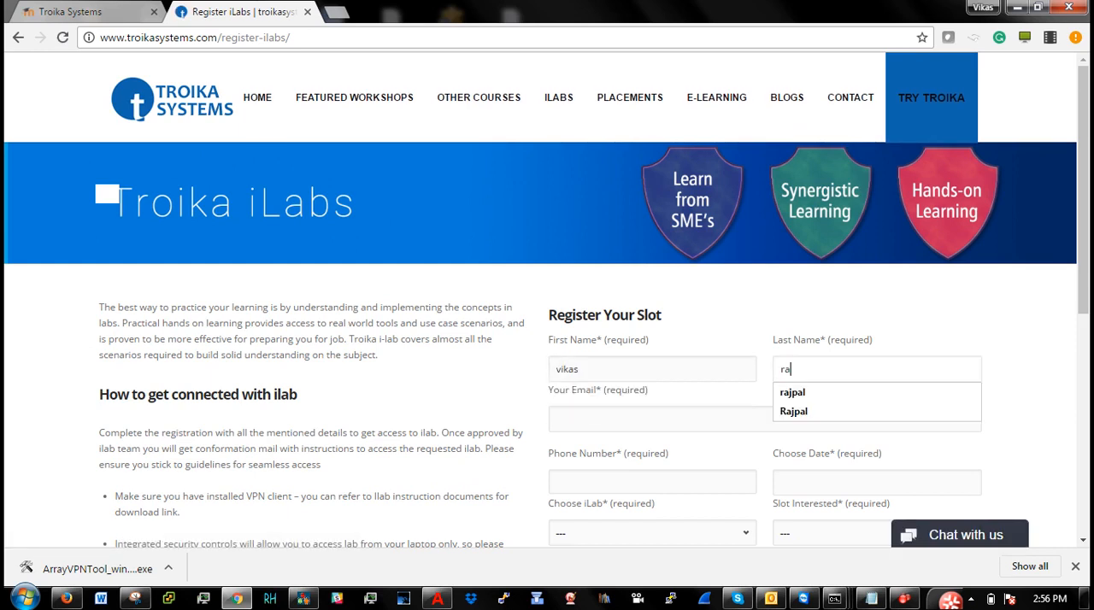
left_click(791, 392)
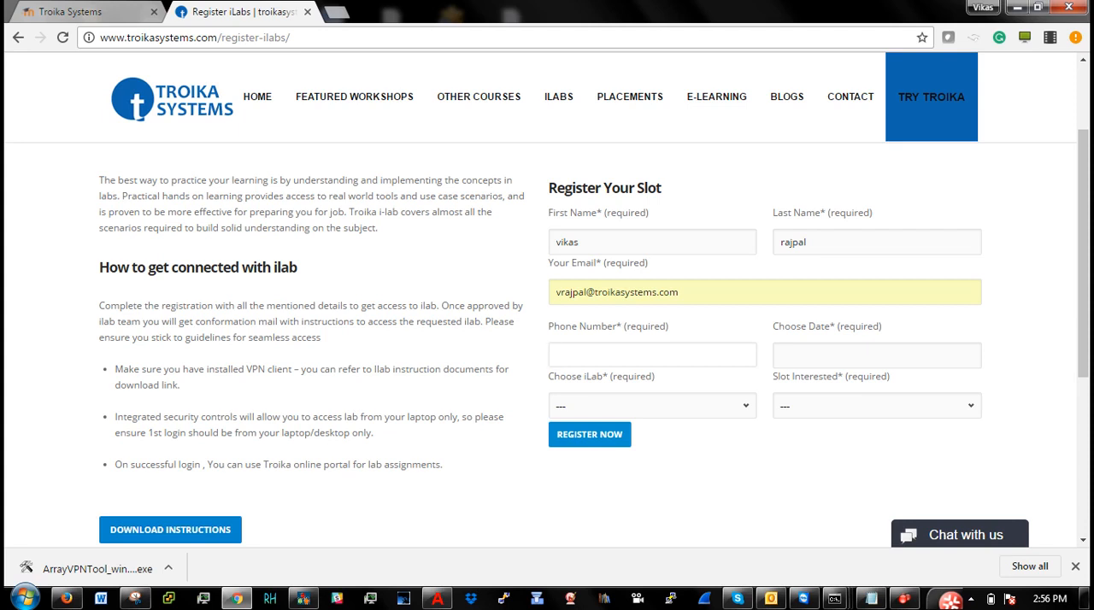
type("98")
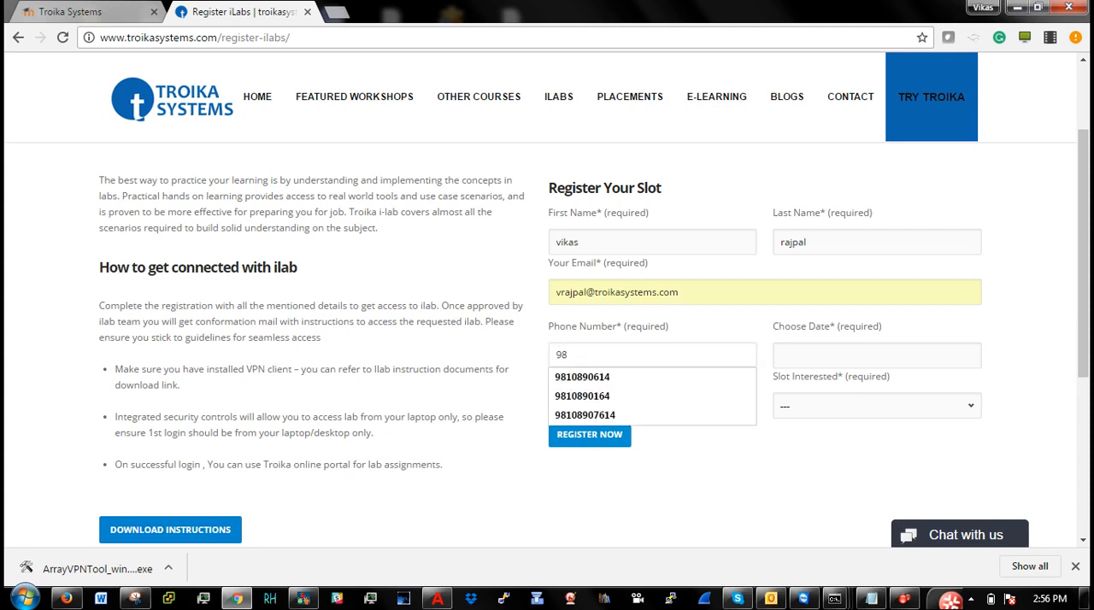
left_click(875, 356)
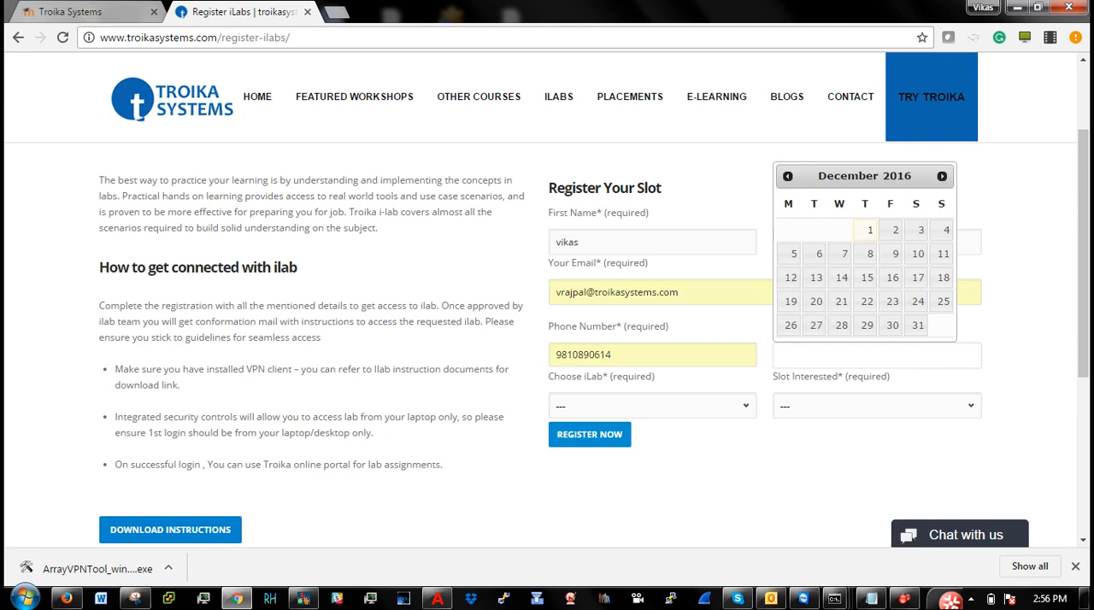
mouse_move(169, 530)
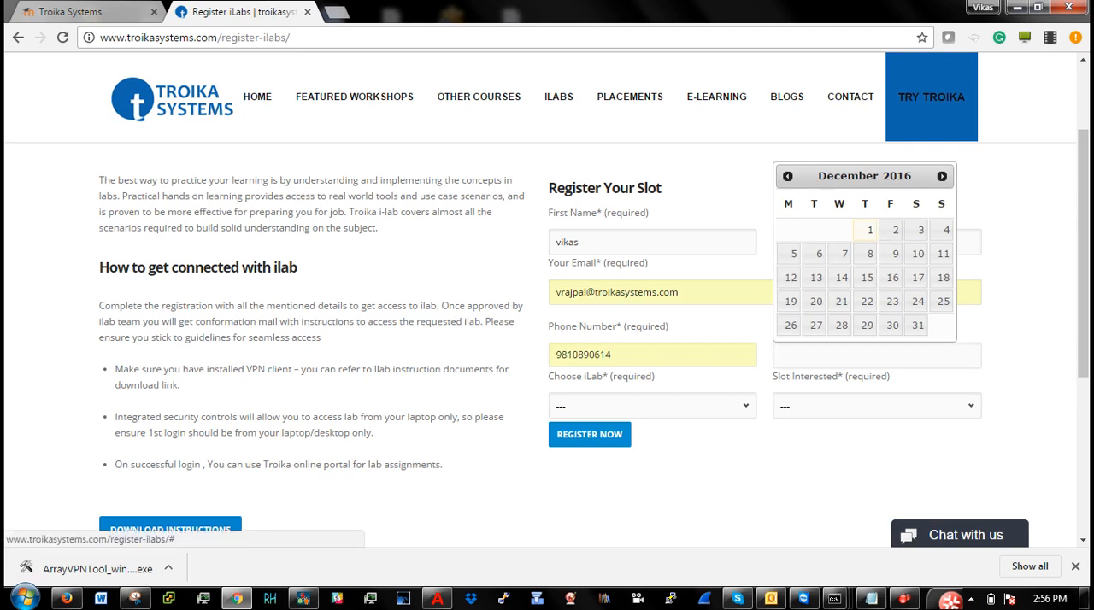
Pick 12/01/2016, the F5 iLab in slot S2, and submit the registration.
left_click(869, 229)
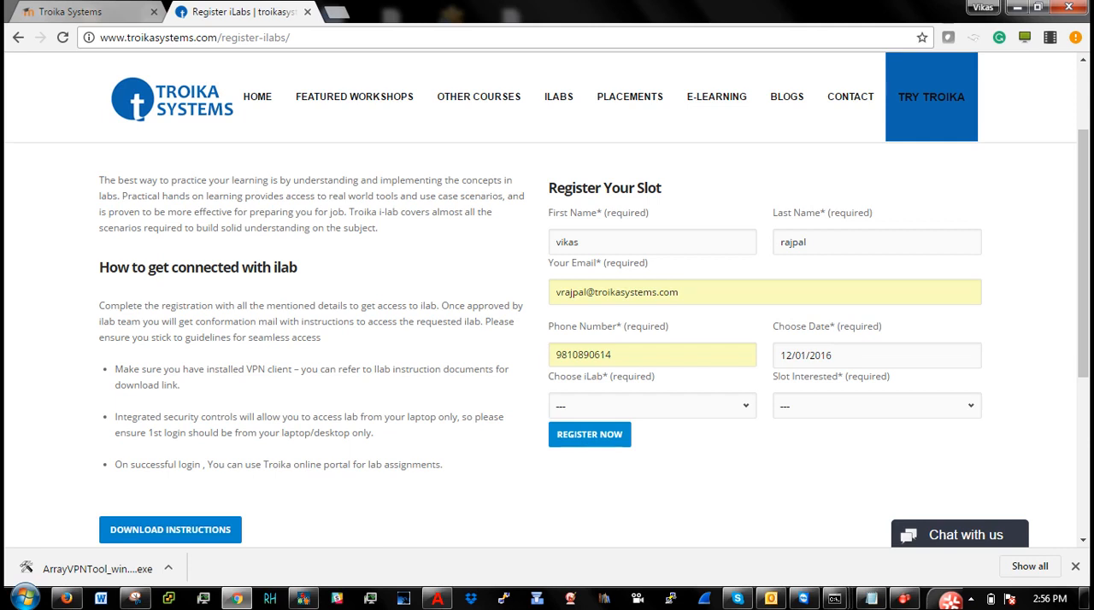
left_click(651, 405)
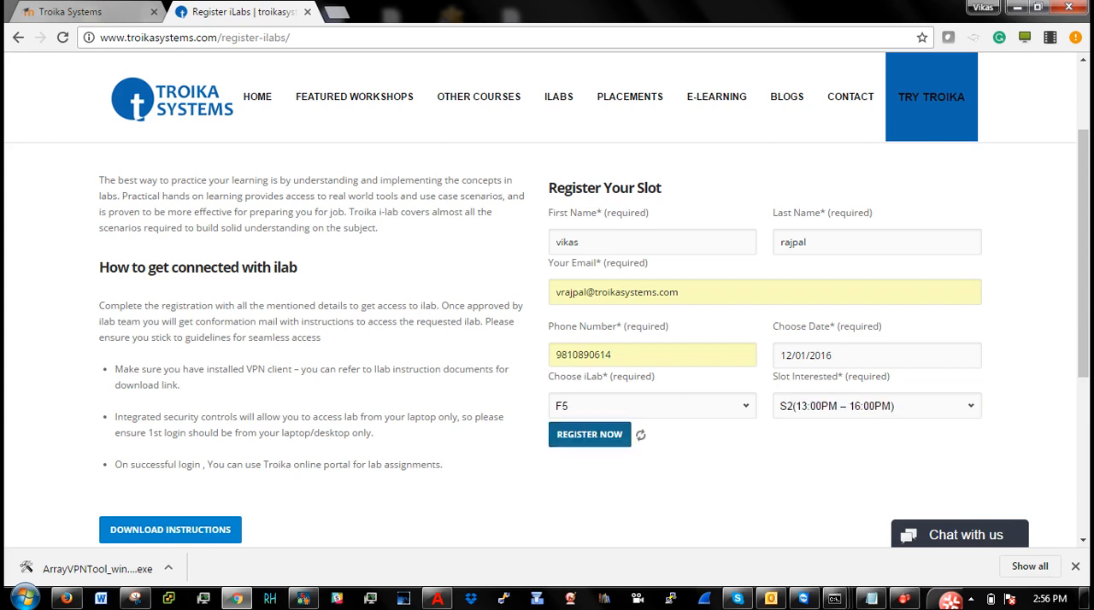
left_click(589, 434)
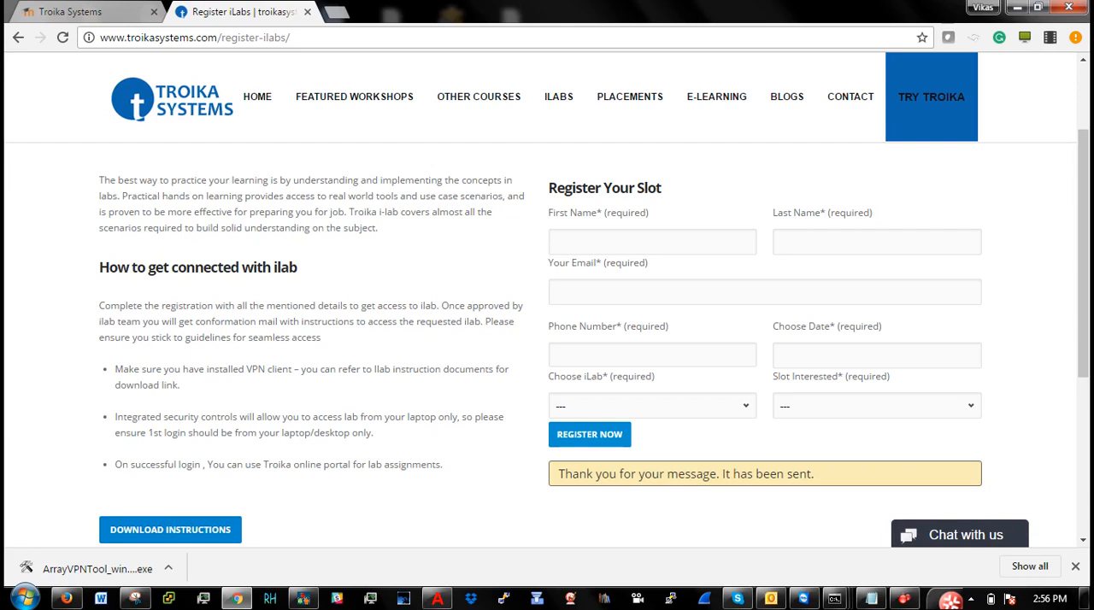
mouse_move(558, 97)
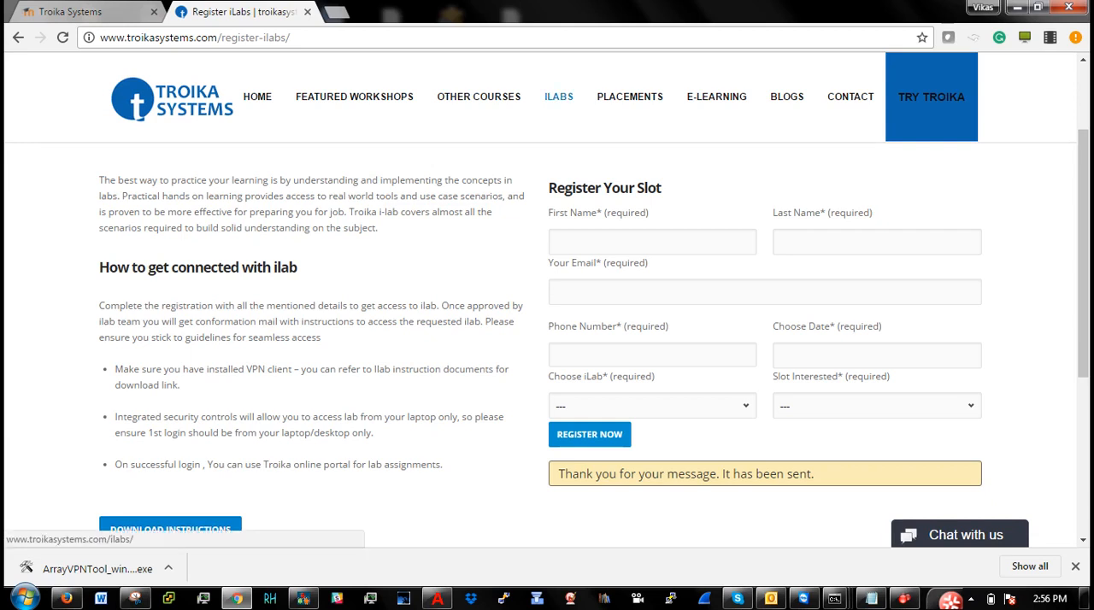
Open the F5 lab instructions PDF from the iLabs listing and scroll to the VPN login procedure.
left_click(558, 96)
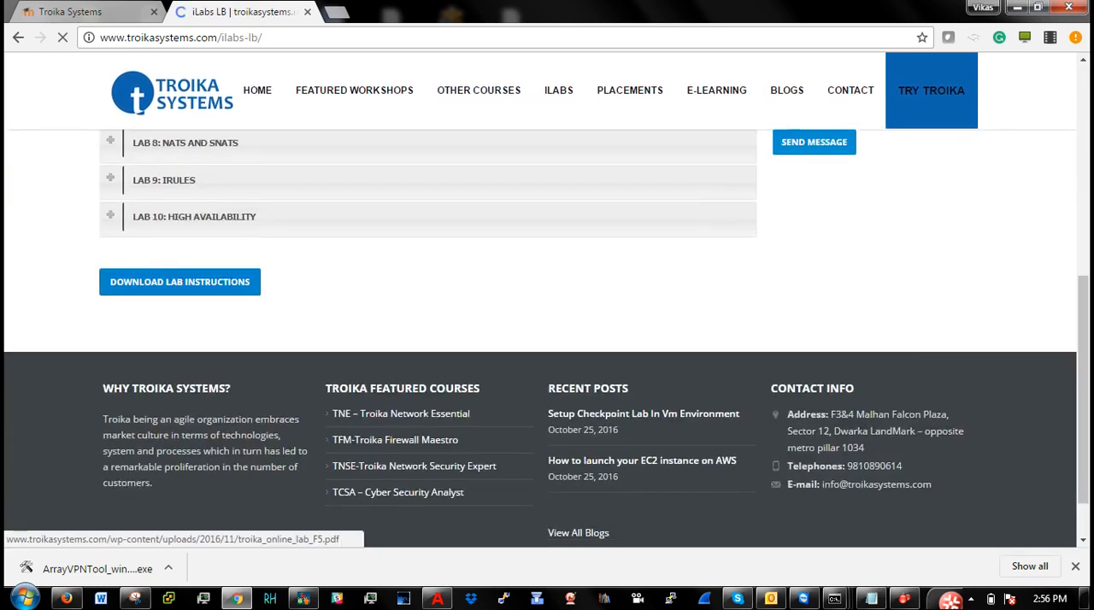
left_click(179, 281)
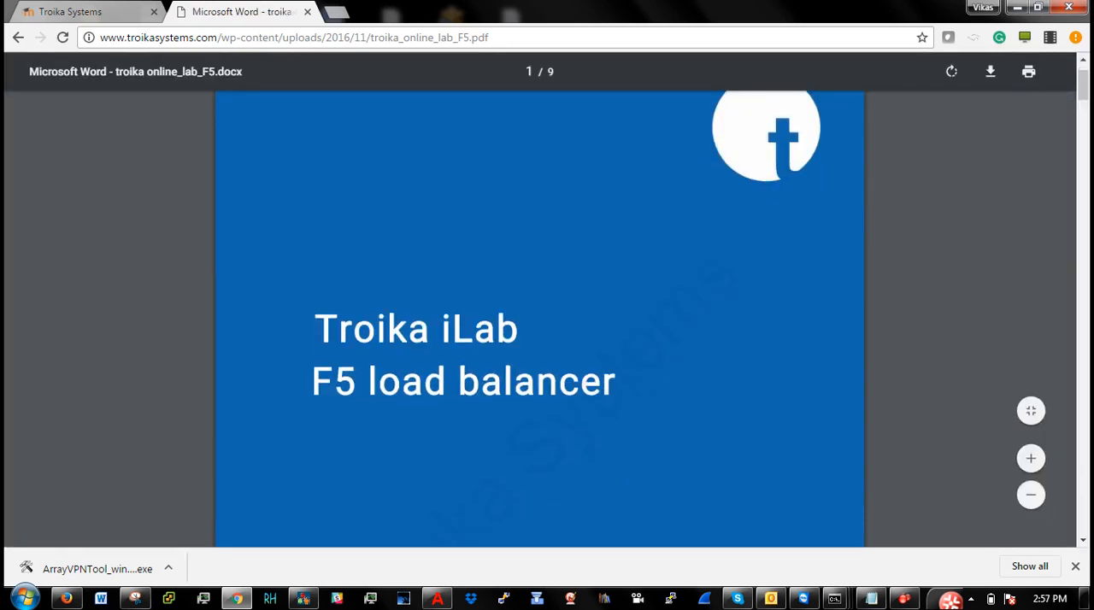
scroll("down", 3)
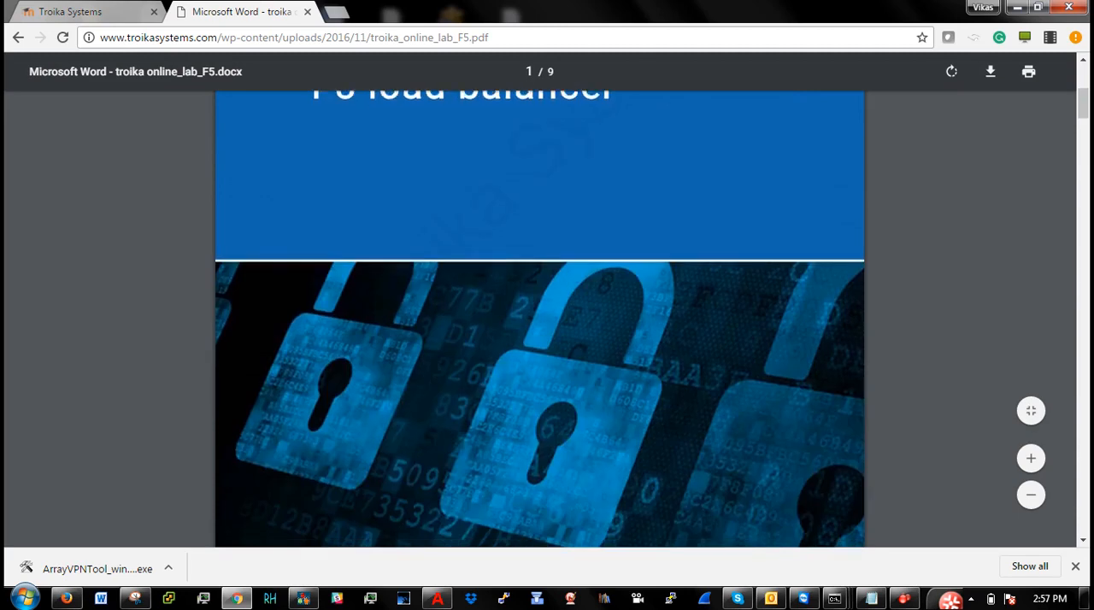
scroll("down", 3)
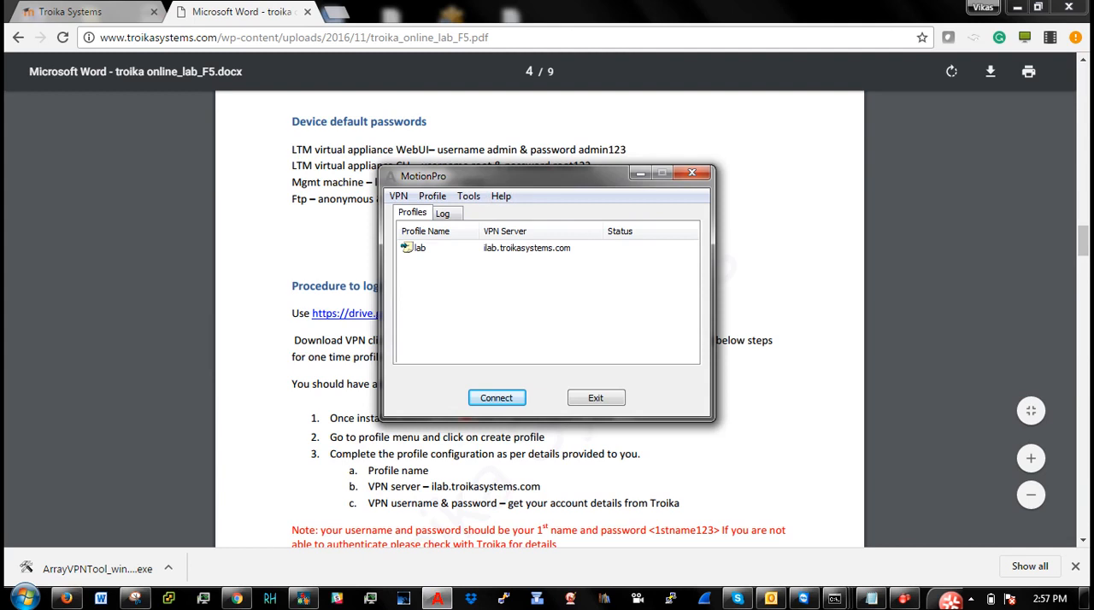
Enter 'demo' in MotionPro, select the lab profile, and connect to the VPN.
left_click(685, 143)
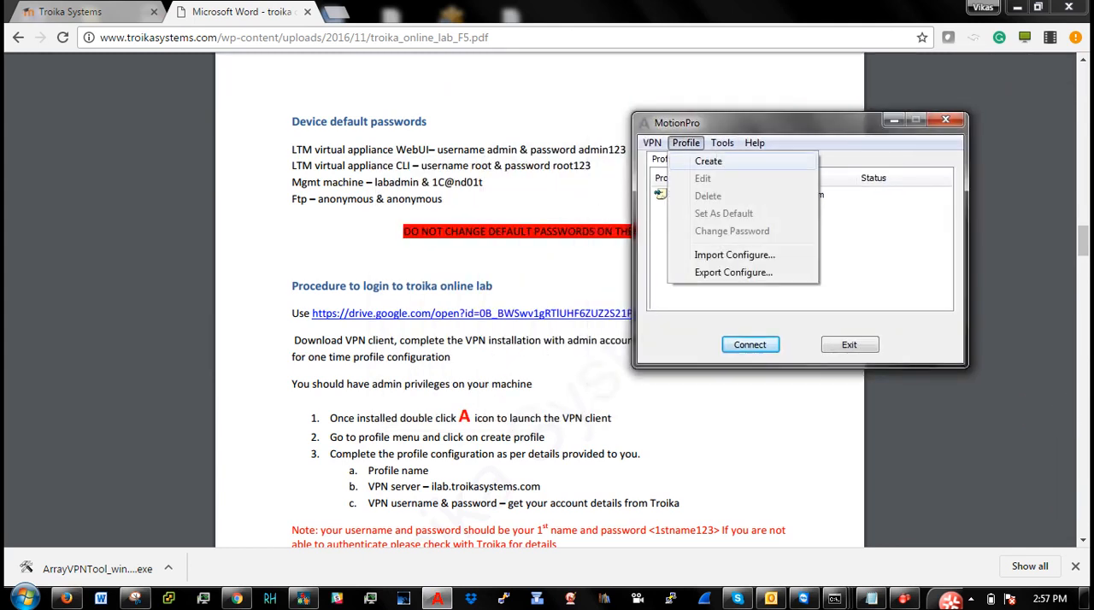
left_click(708, 161)
type("ilab.troikasystems.com")
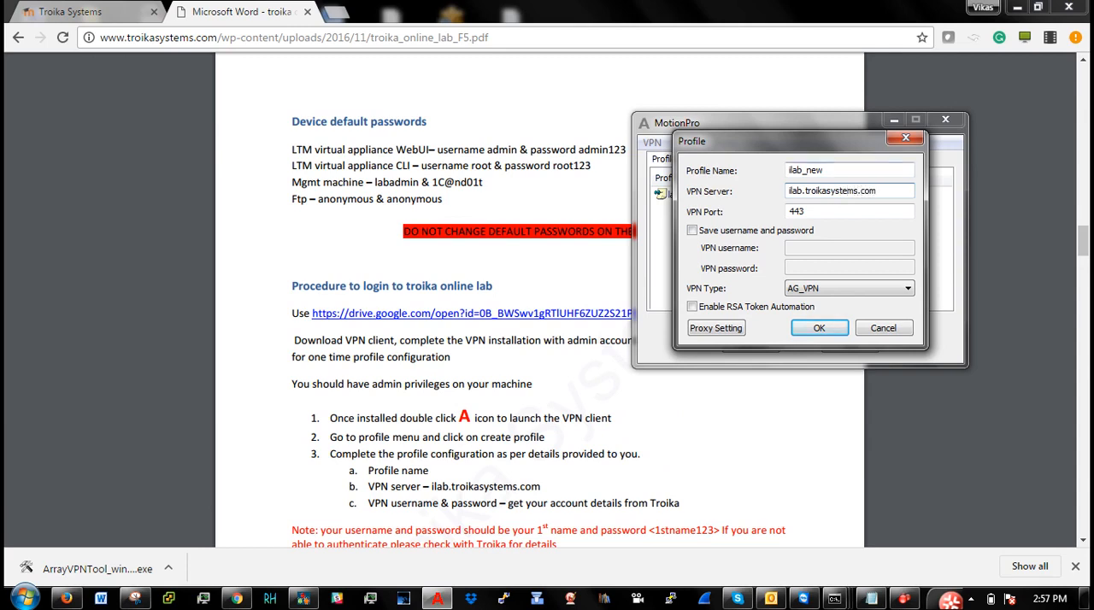
left_click(692, 231)
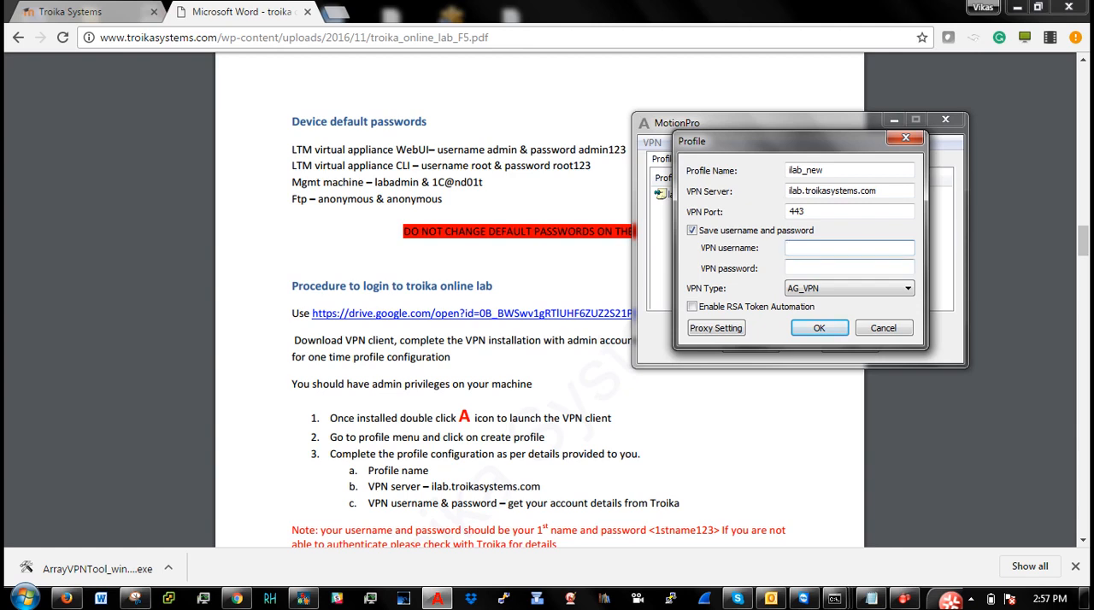
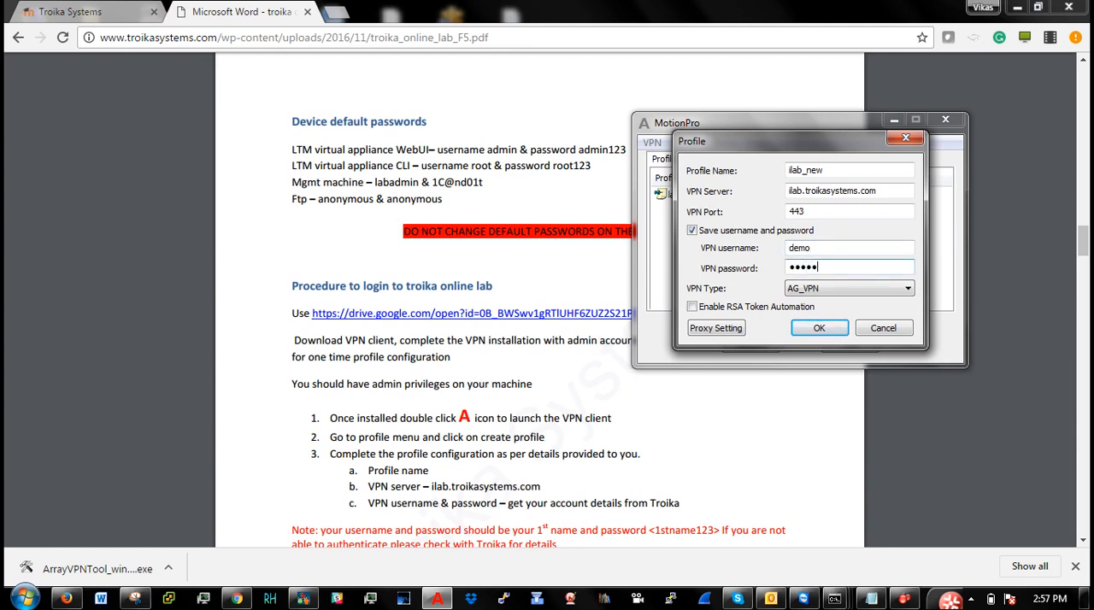
left_click(818, 327)
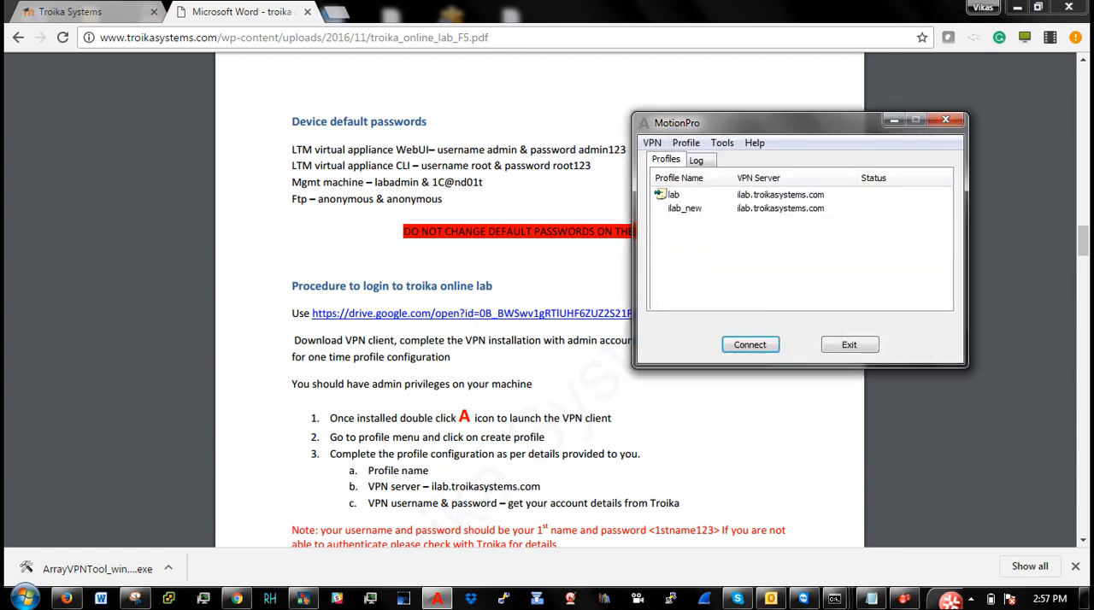
left_click(749, 344)
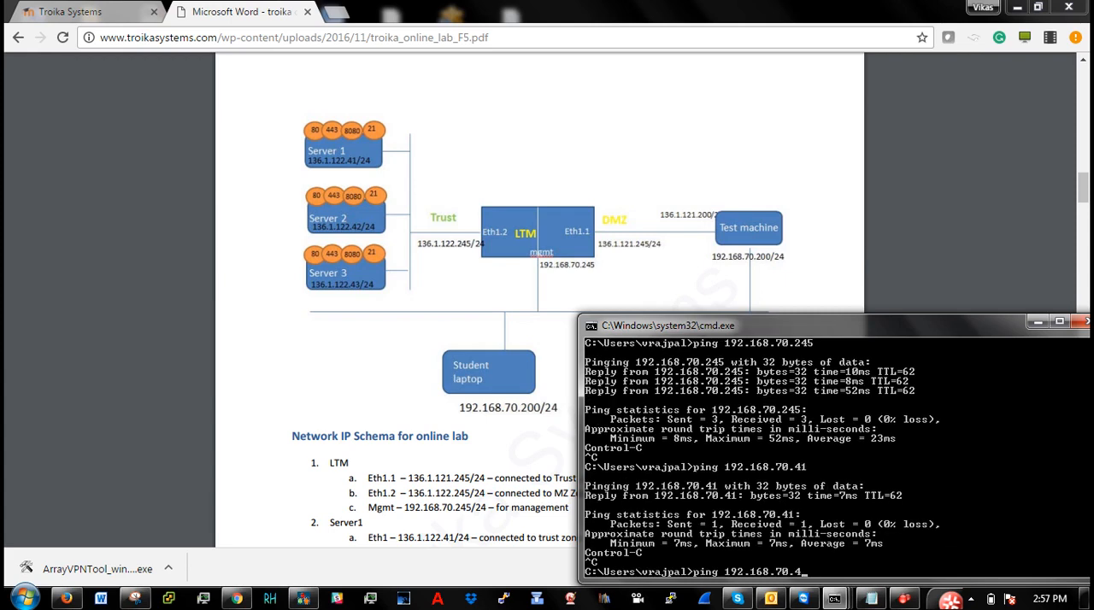
Type the ping command for the next lab server, 192.168.70.42.
type("ping 192.168.70.42")
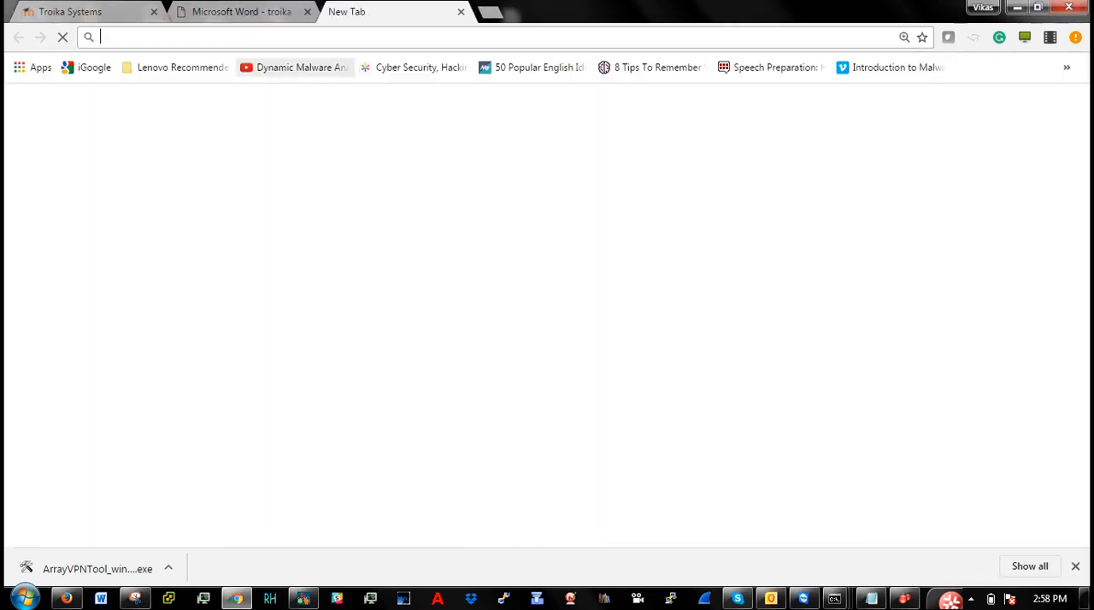
Enter the lab LTM's HTTPS address in a new tab, then return to the Troika Systems tab.
type("https://182")
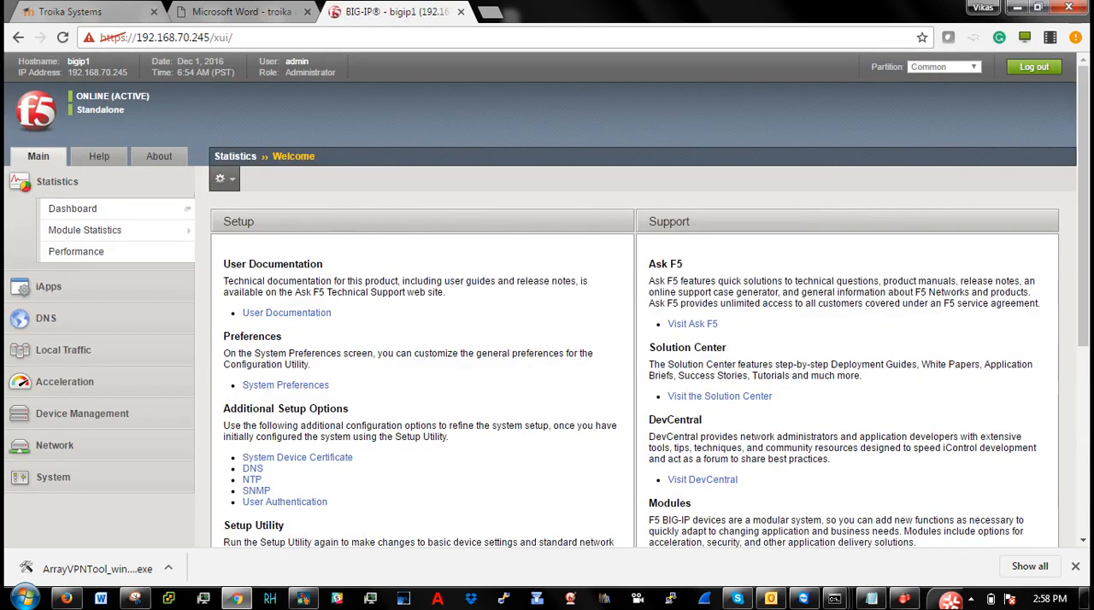
left_click(81, 11)
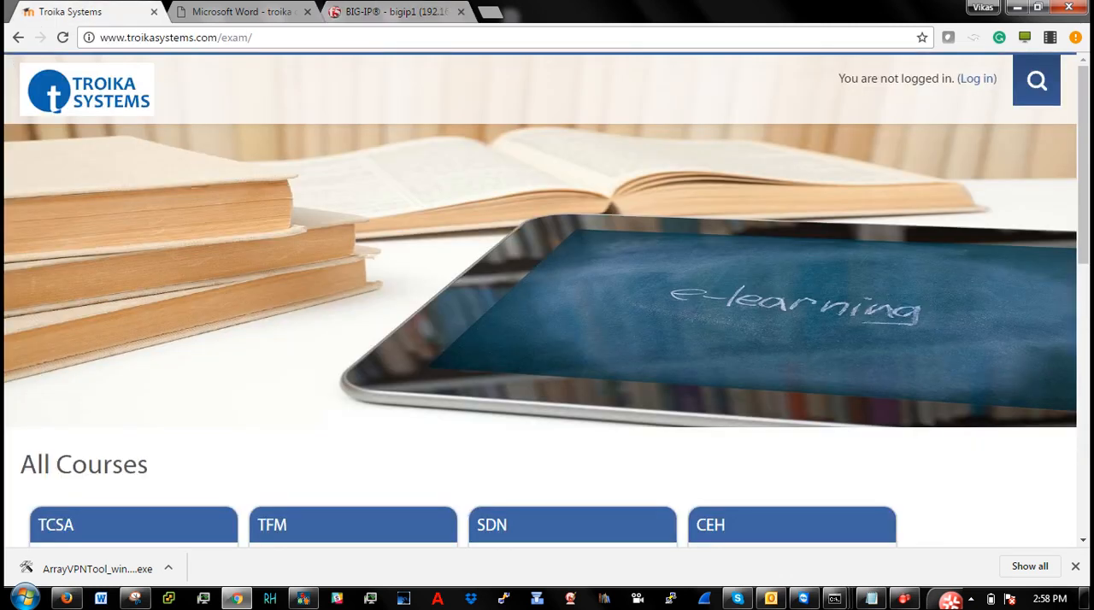
Log in to the Troika Systems portal and scroll the dashboard of enrolled courses.
left_click(977, 78)
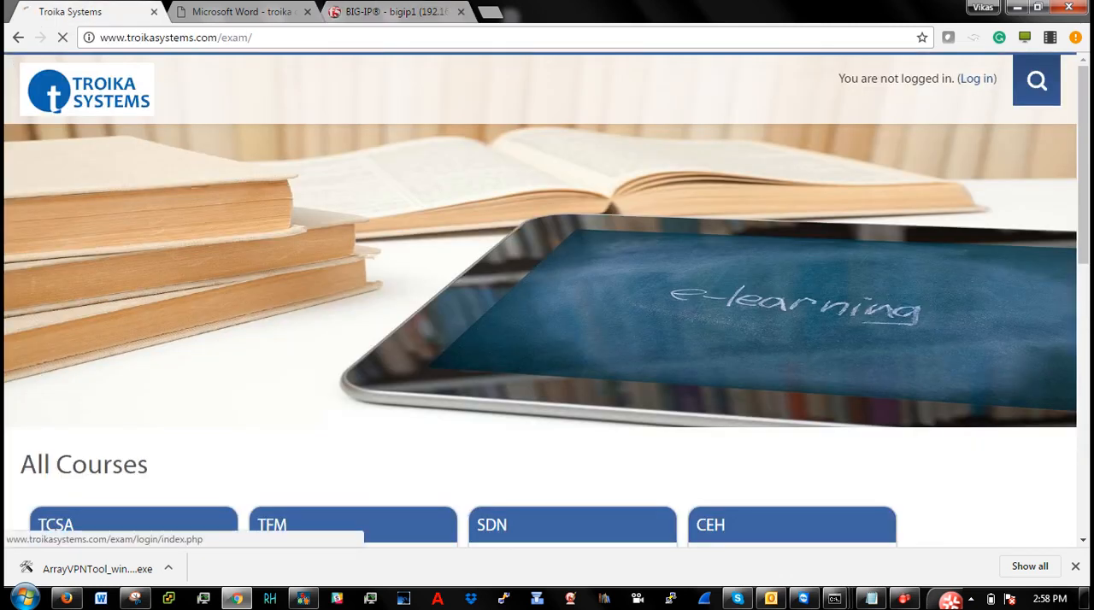
left_click(977, 78)
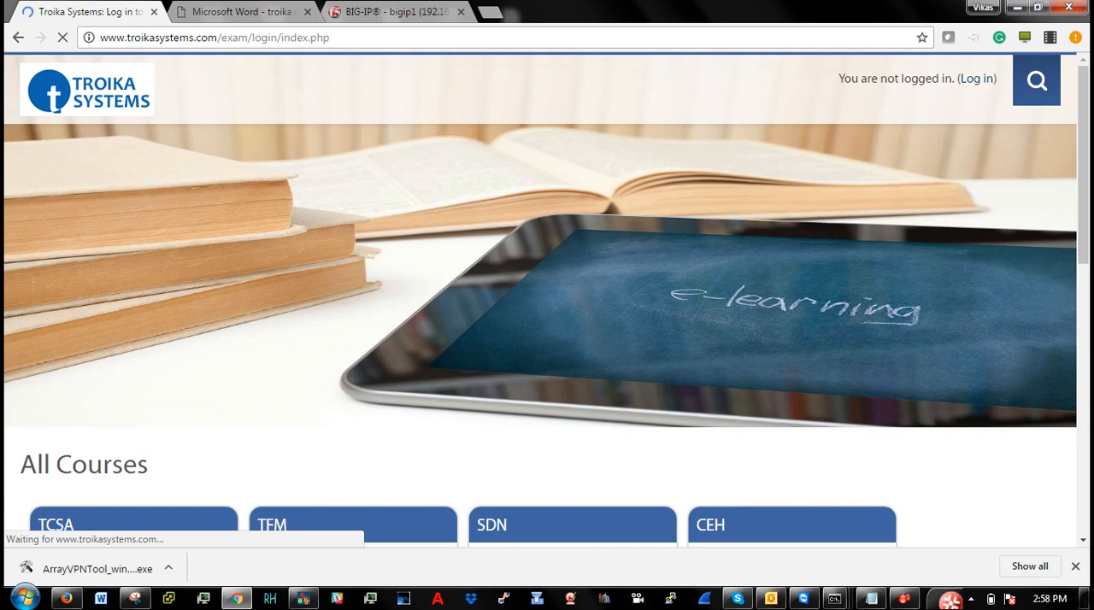
left_click(975, 78)
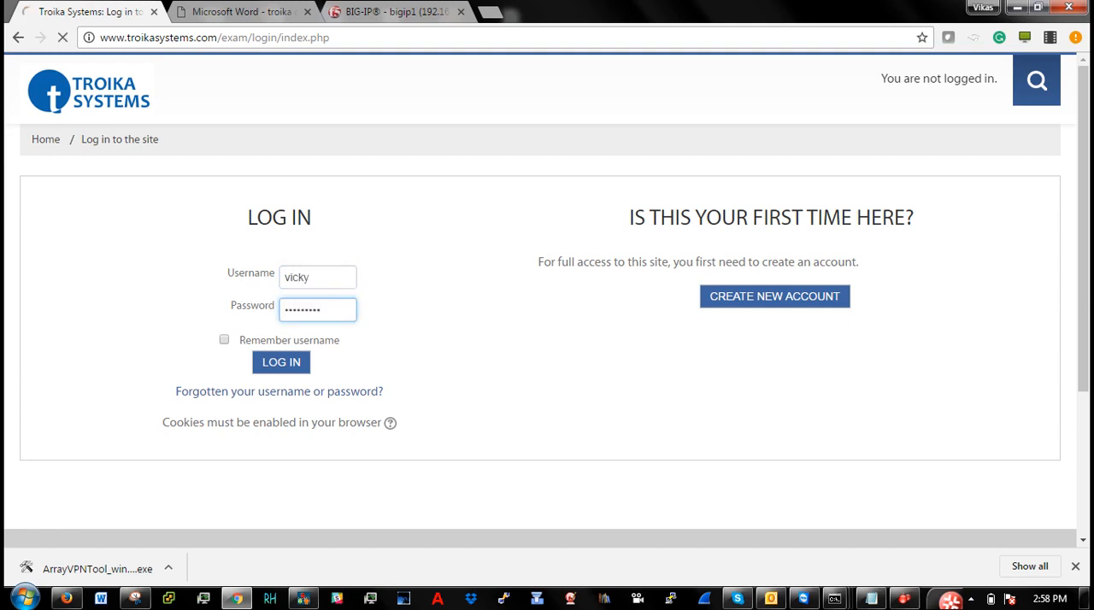
left_click(281, 361)
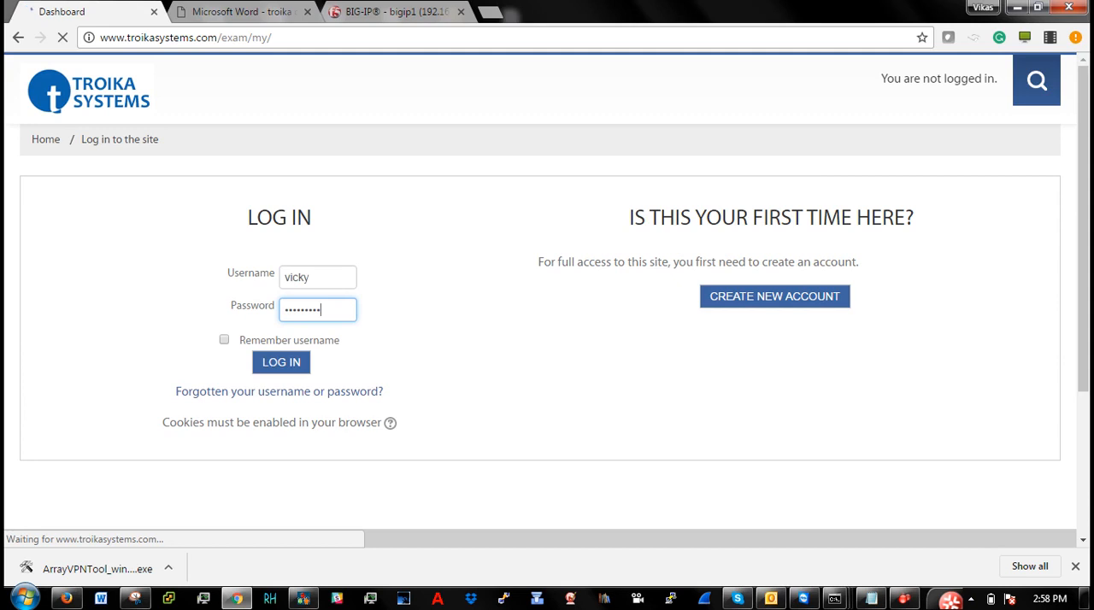
left_click(281, 362)
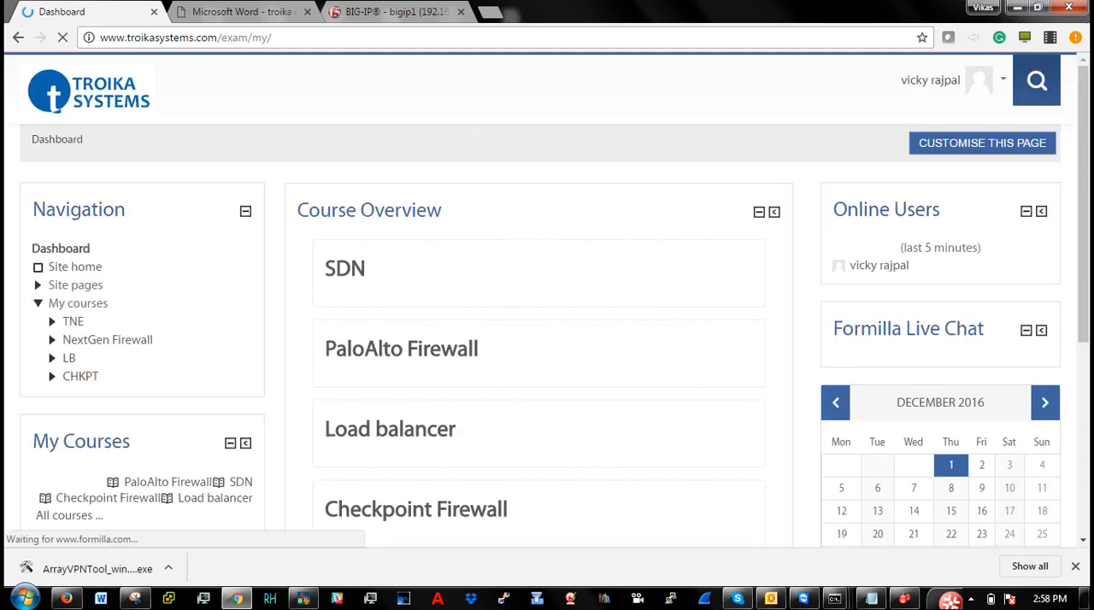
scroll("down", 3)
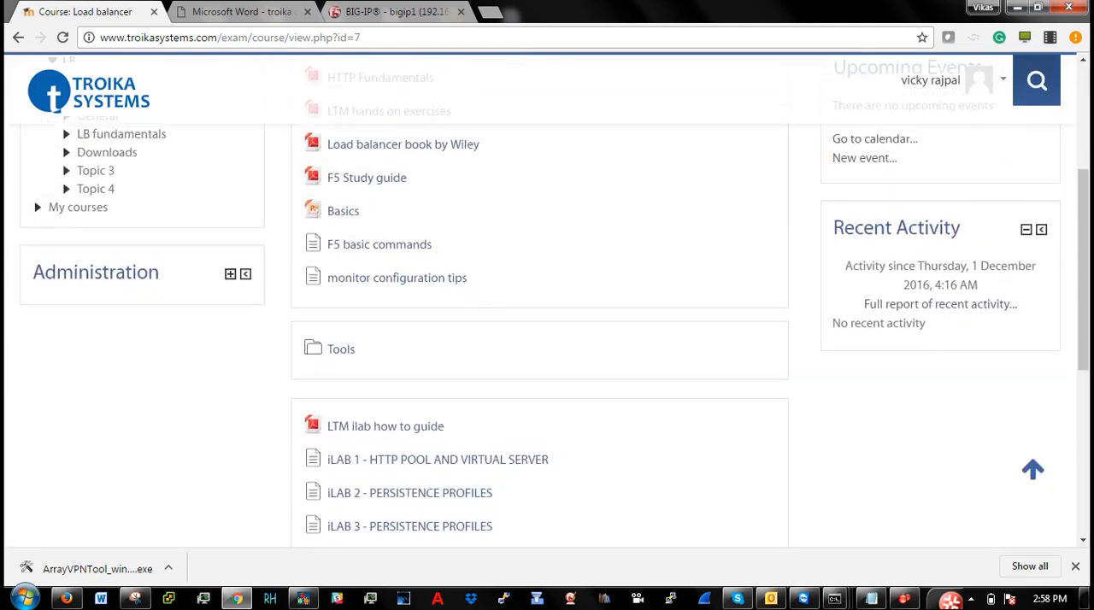
Open 'iLAB 1 - HTTP POOL AND VIRTUAL SERVER' and scroll through its topology and tasks.
scroll("down", 3)
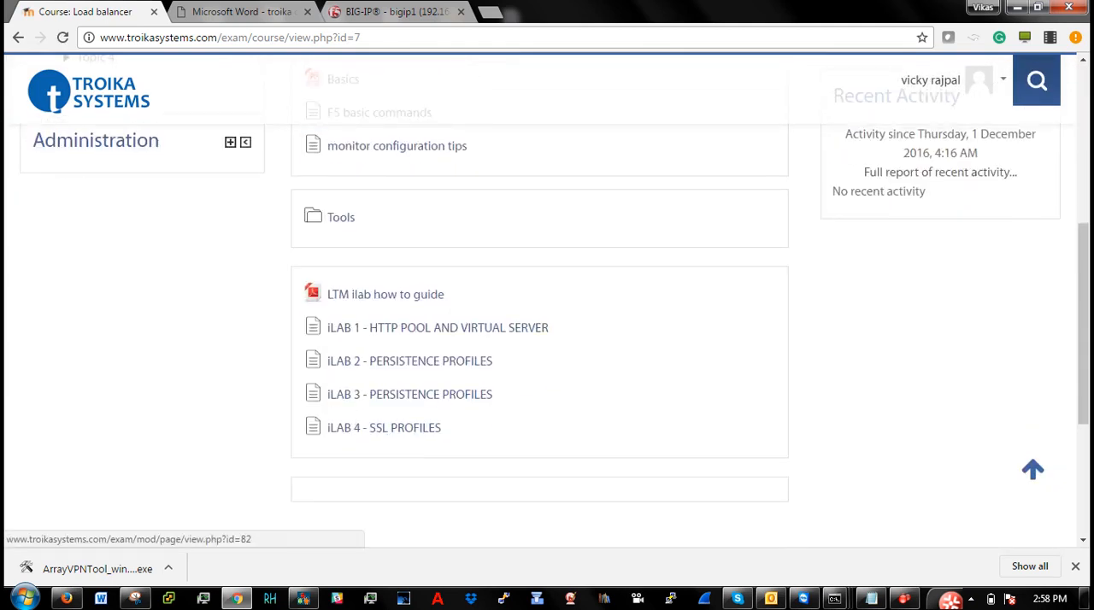
left_click(437, 327)
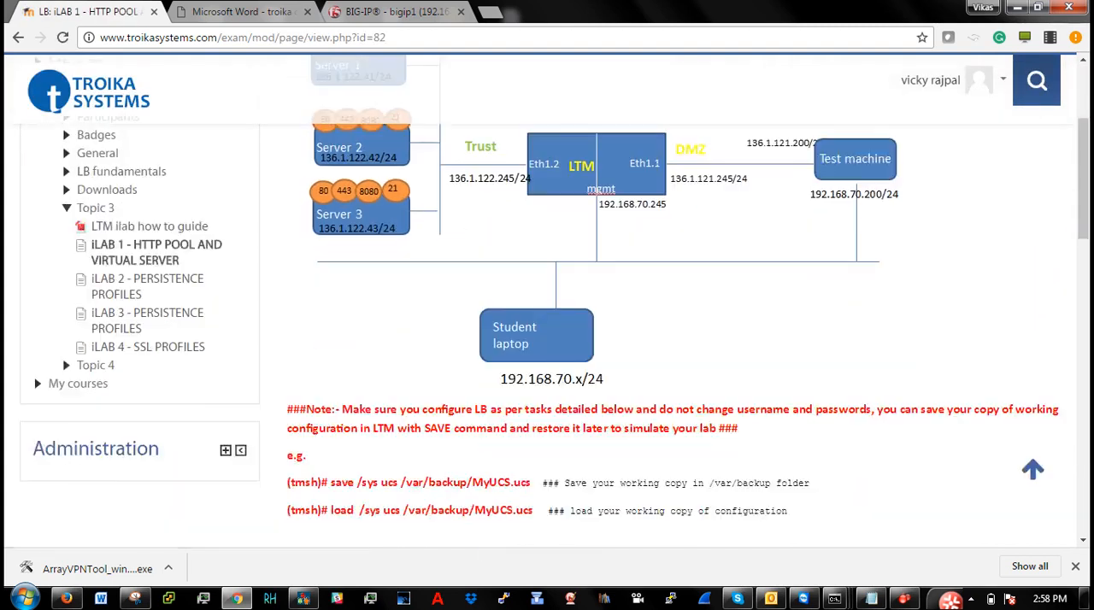
scroll("down", 3)
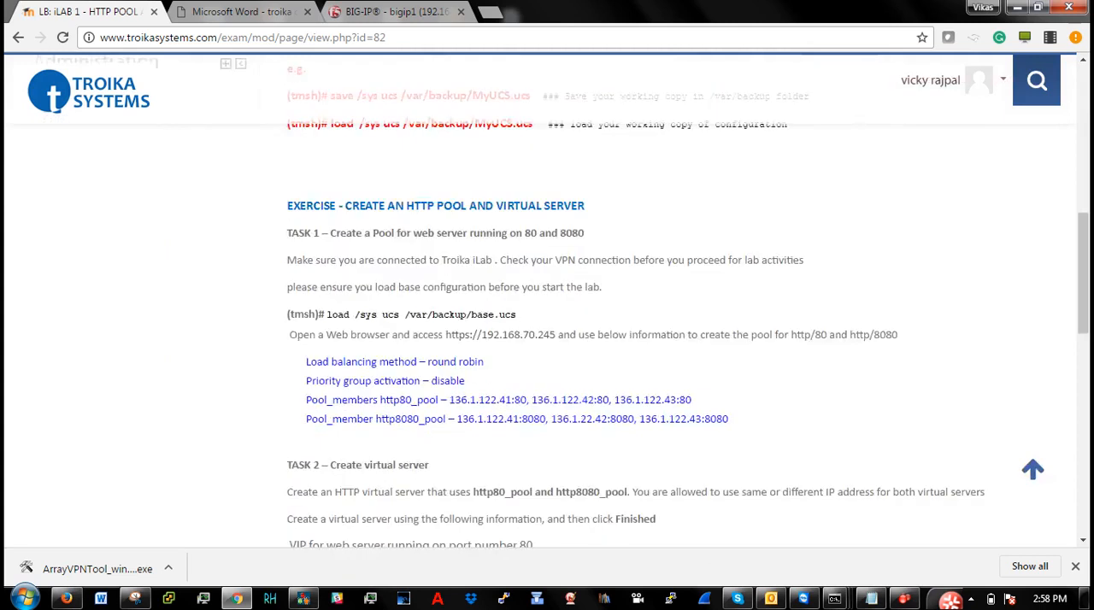
scroll("down", 3)
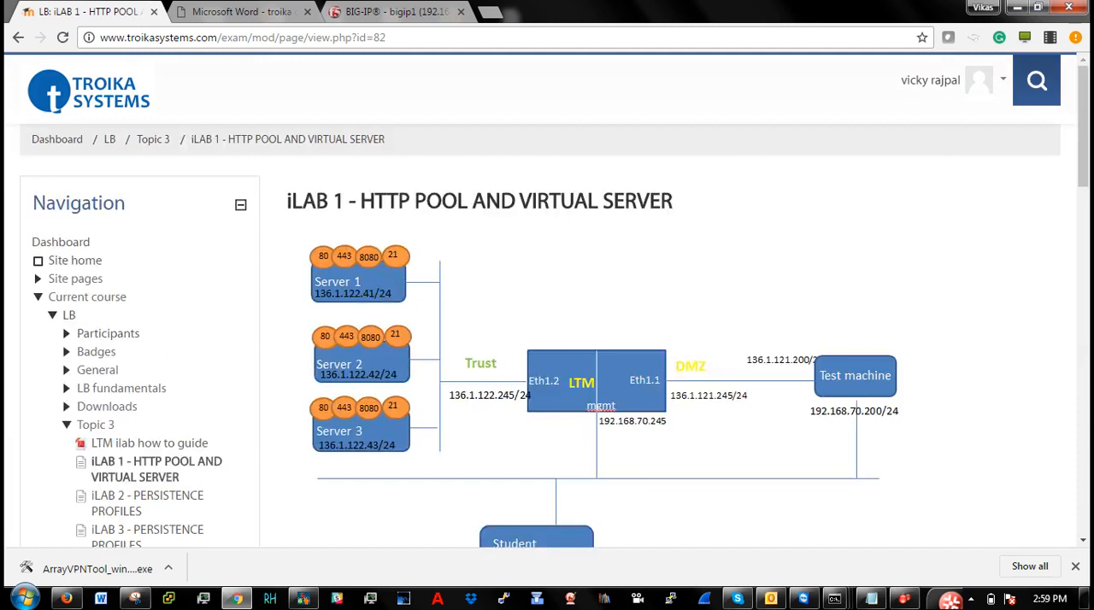
scroll("down", 3)
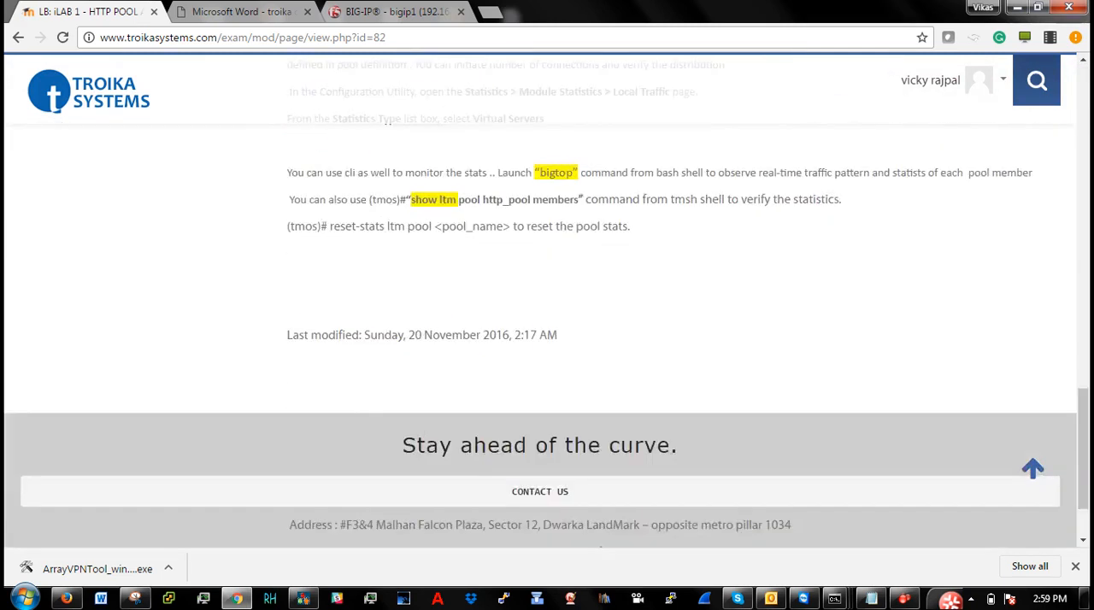
scroll("down", 3)
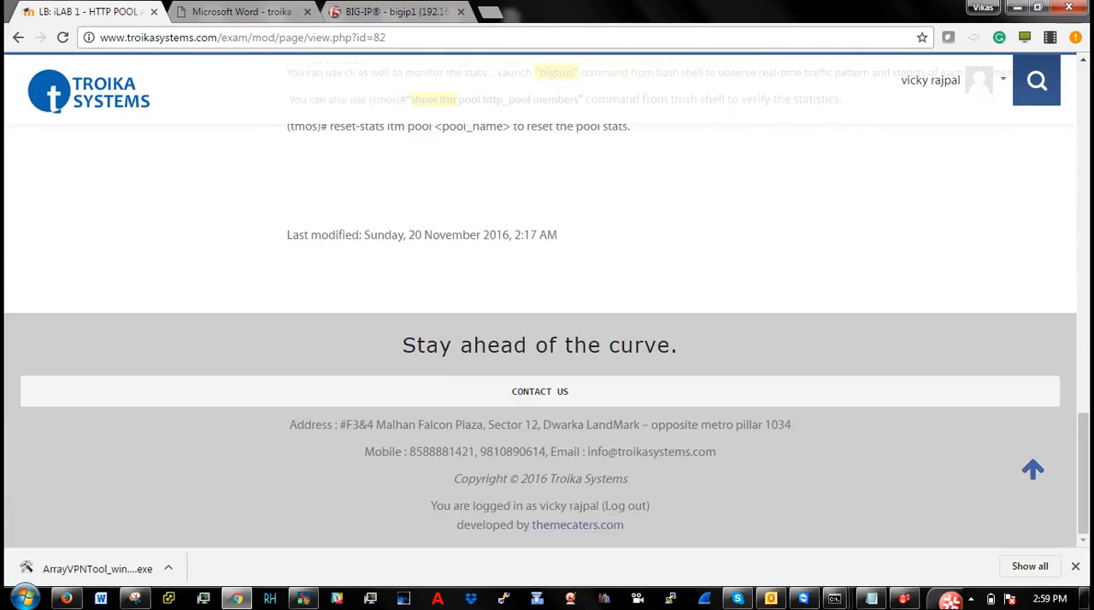
scroll("up", 3)
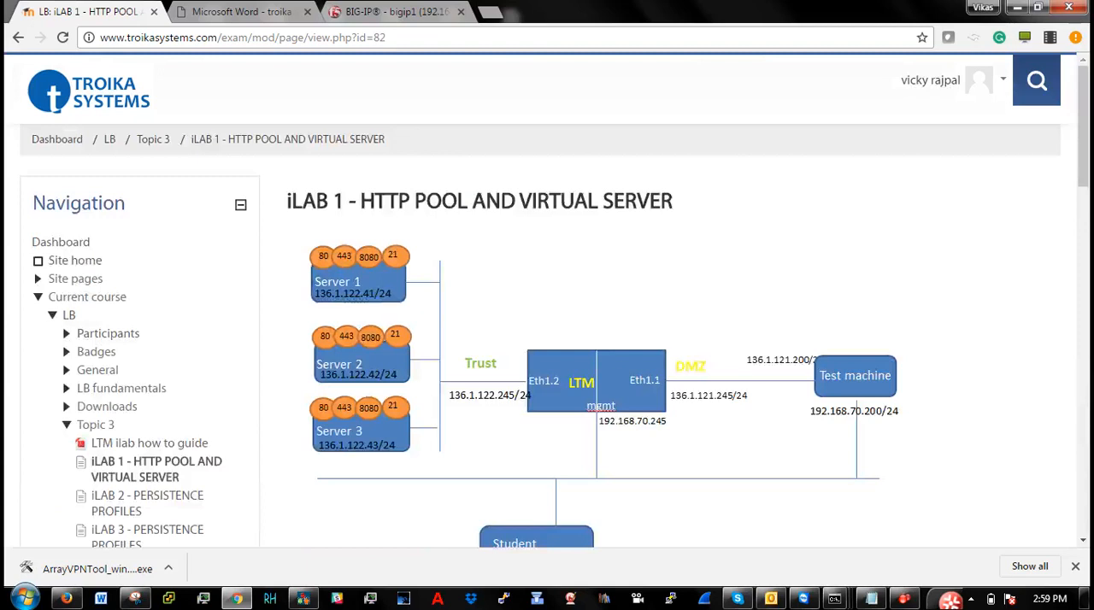
scroll("down", 3)
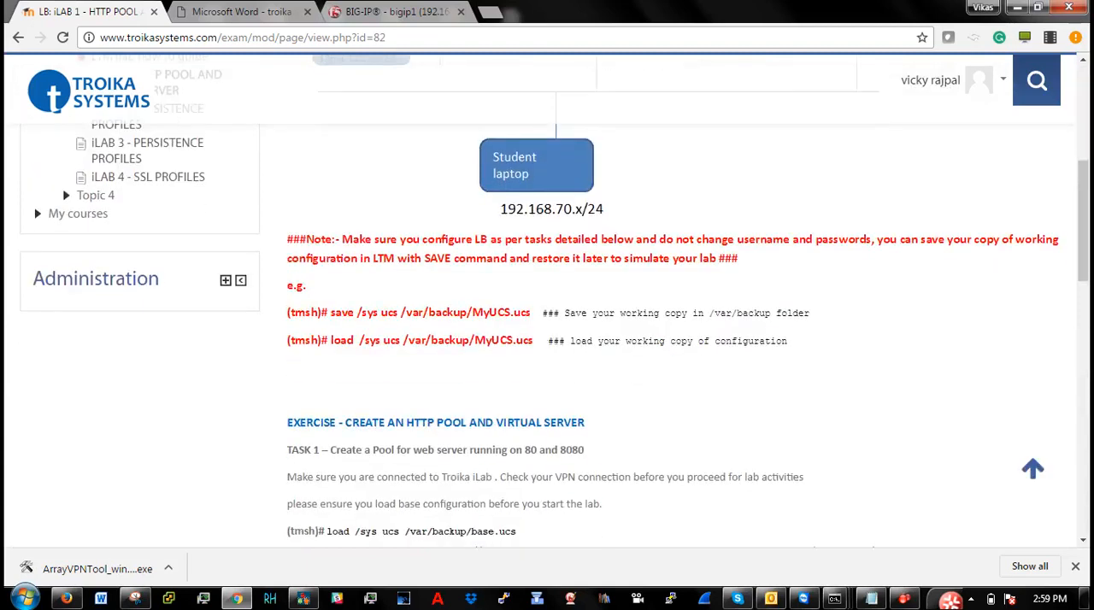
scroll("down", 3)
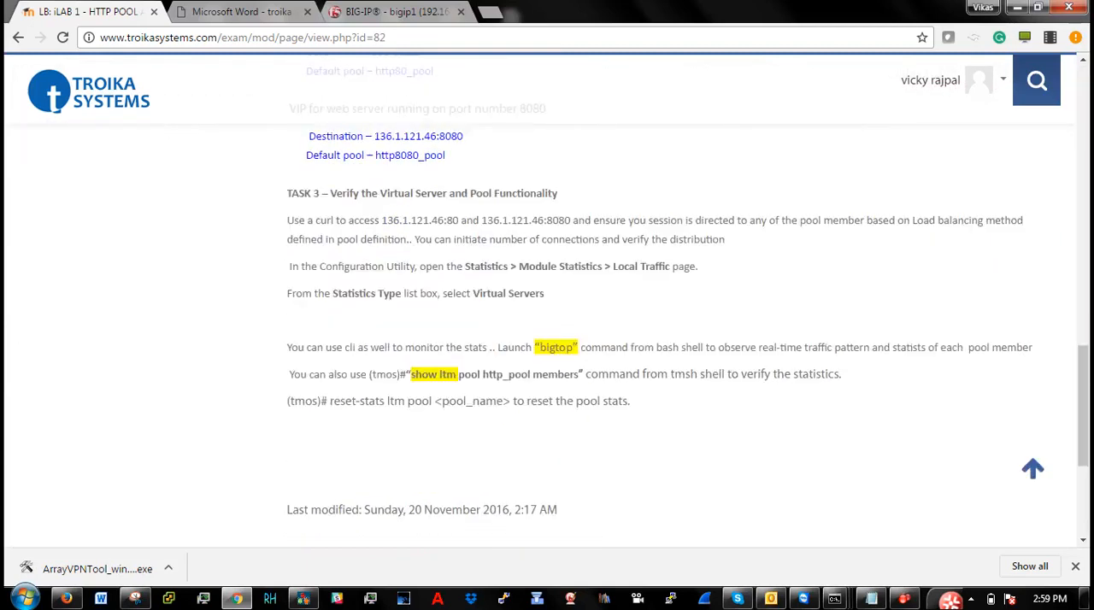